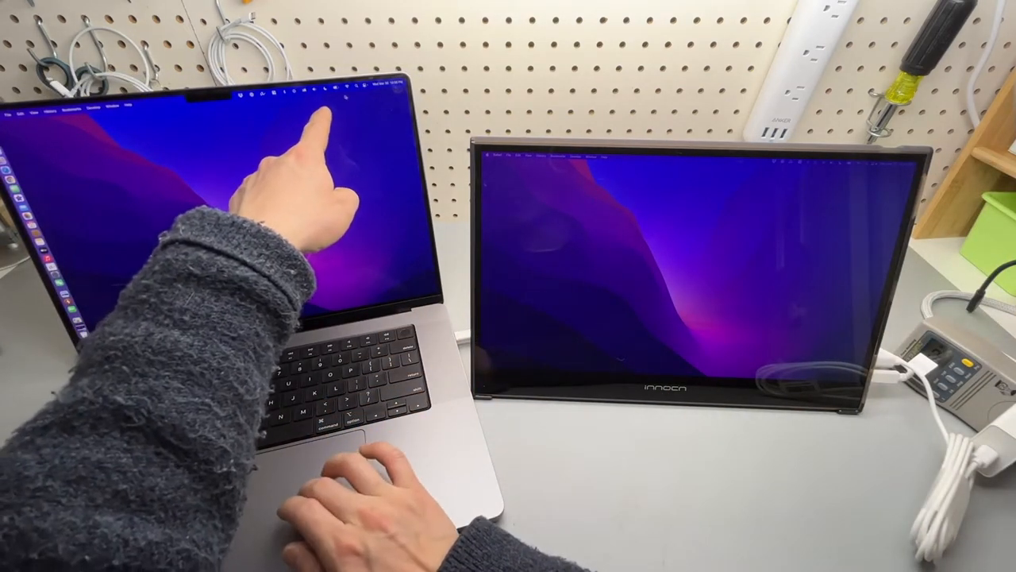
pyautogui.click(413, 176)
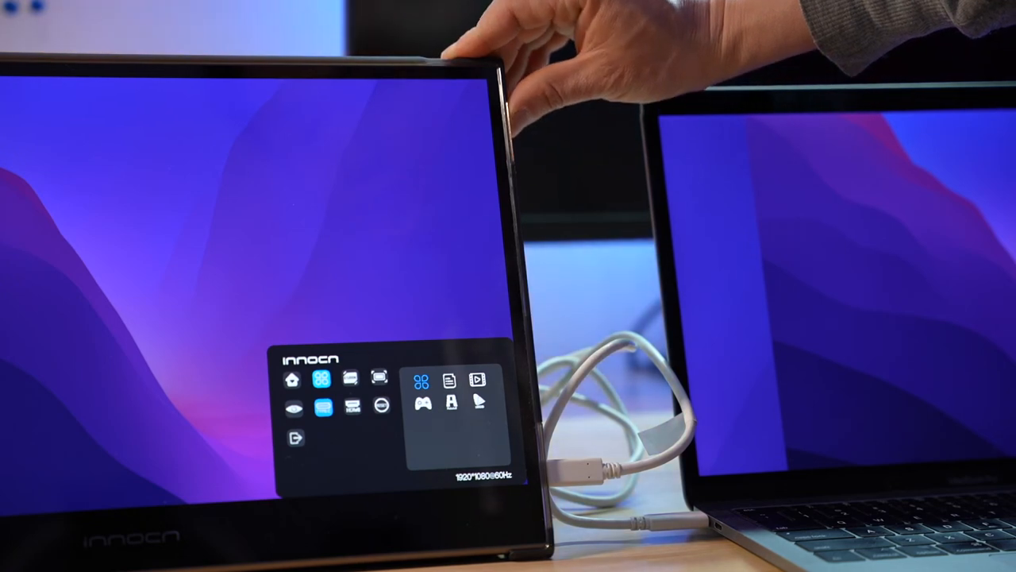
pyautogui.click(292, 379)
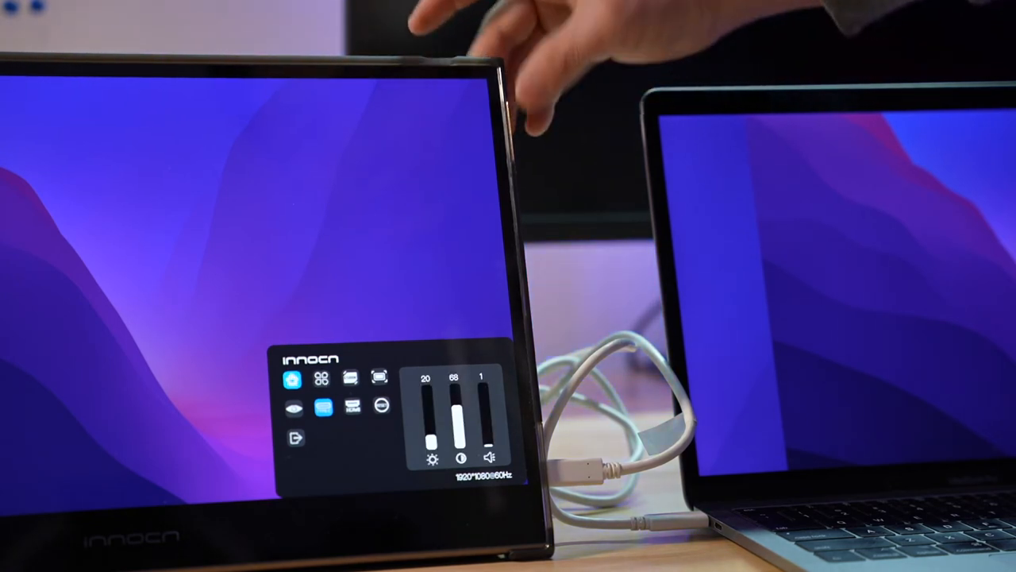